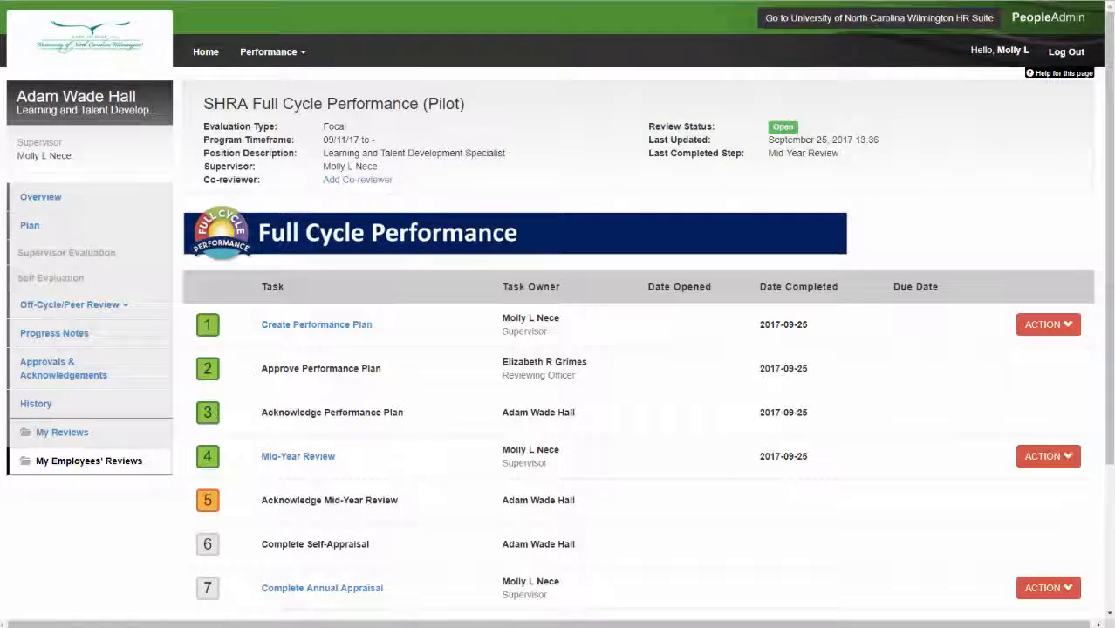
Start the Revise action on the employee's performance plan from the Plan view
click(30, 225)
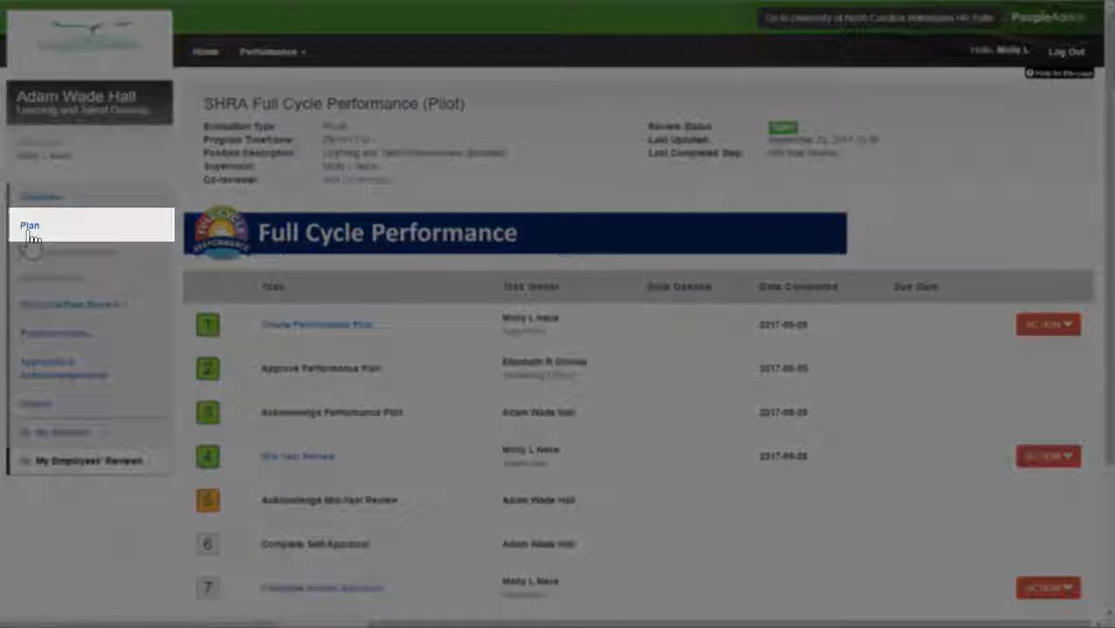
click(30, 225)
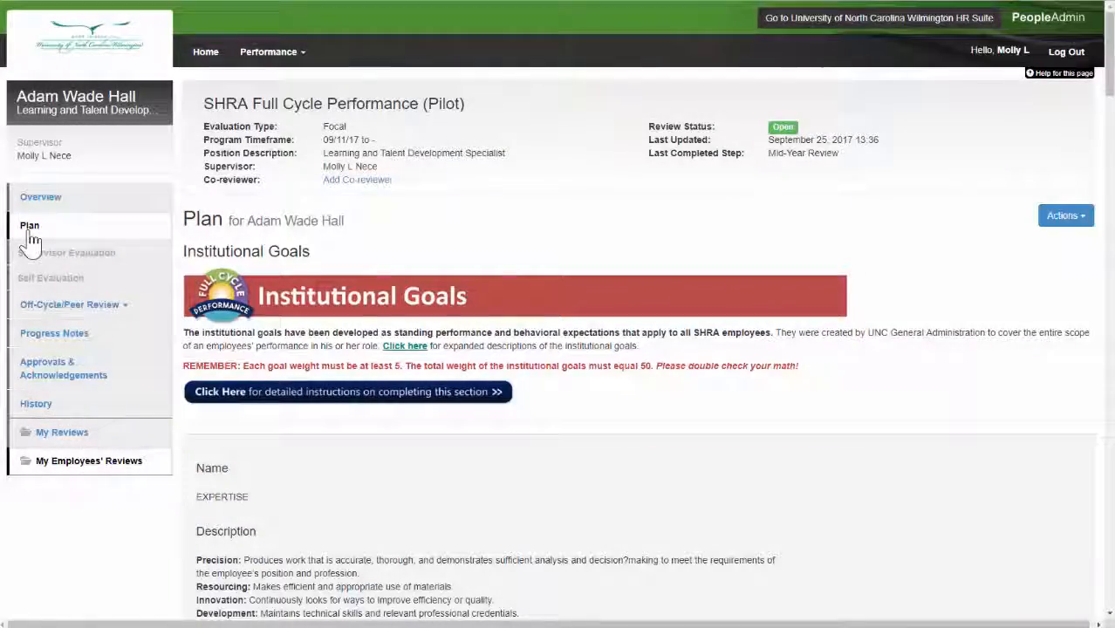
click(1063, 216)
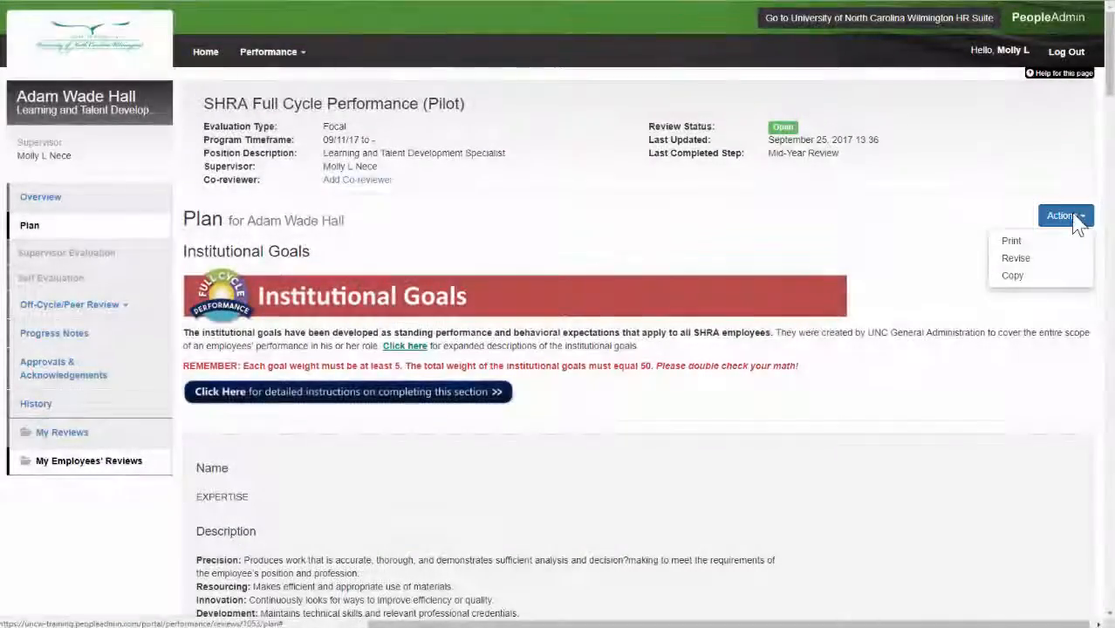
click(1016, 258)
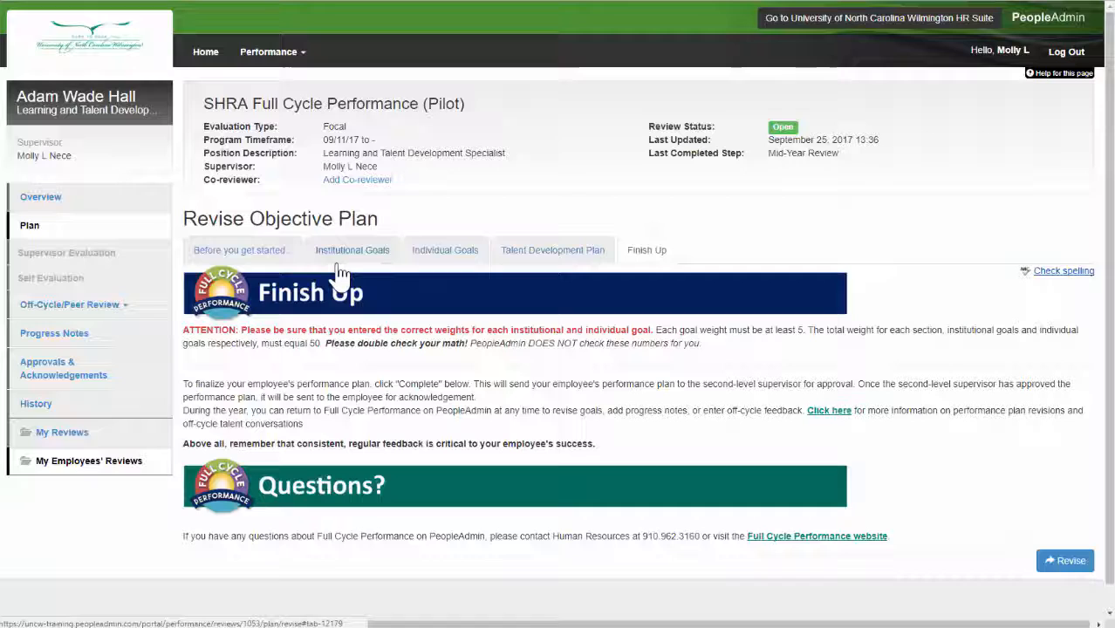
Set the COMPLIANCE & INTEGRITY goal weight to 5 under Institutional Goals
click(353, 252)
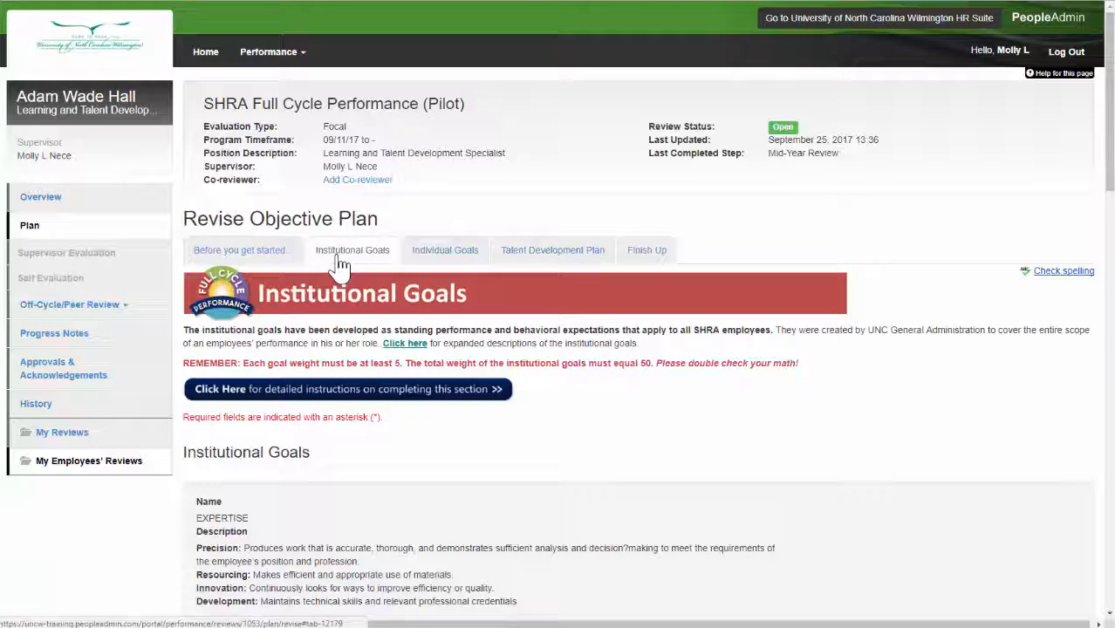
scroll(down, 3)
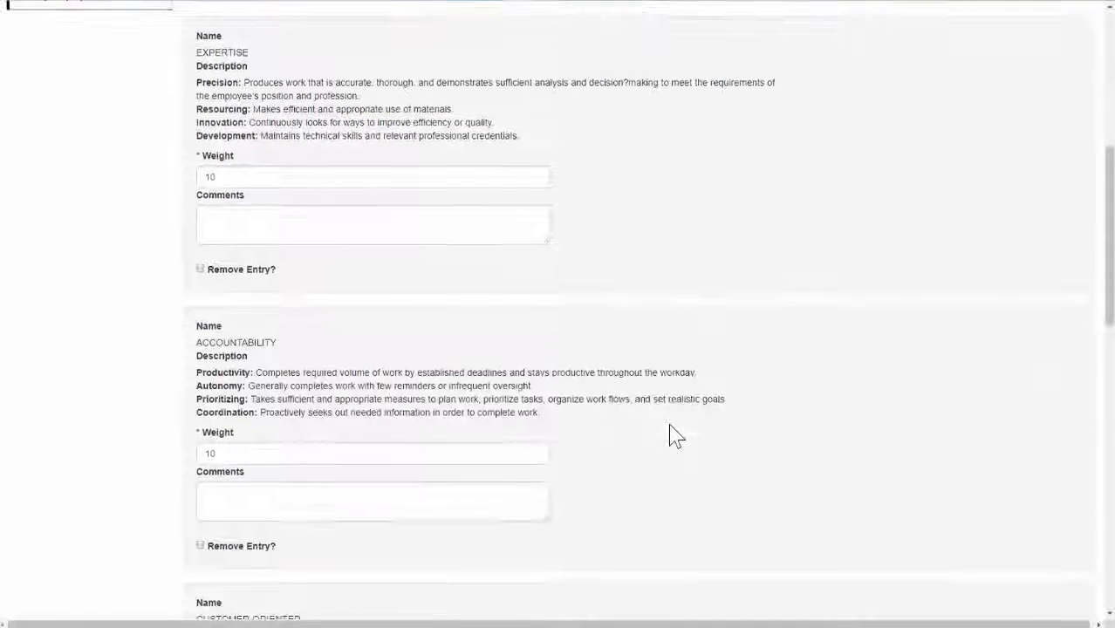
scroll(down, 3)
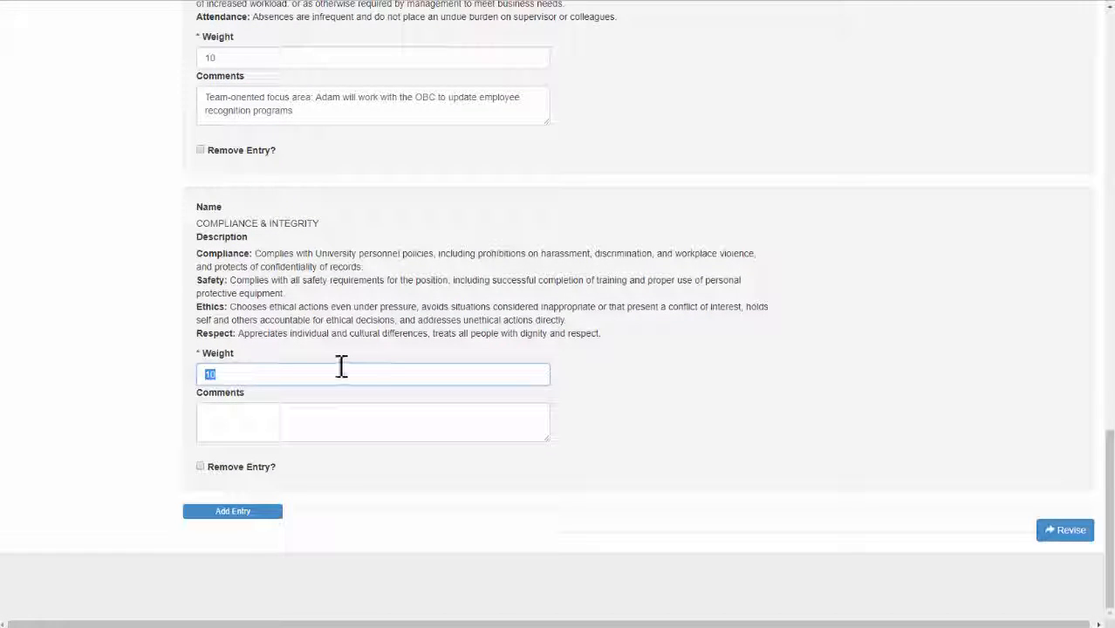
text(5)
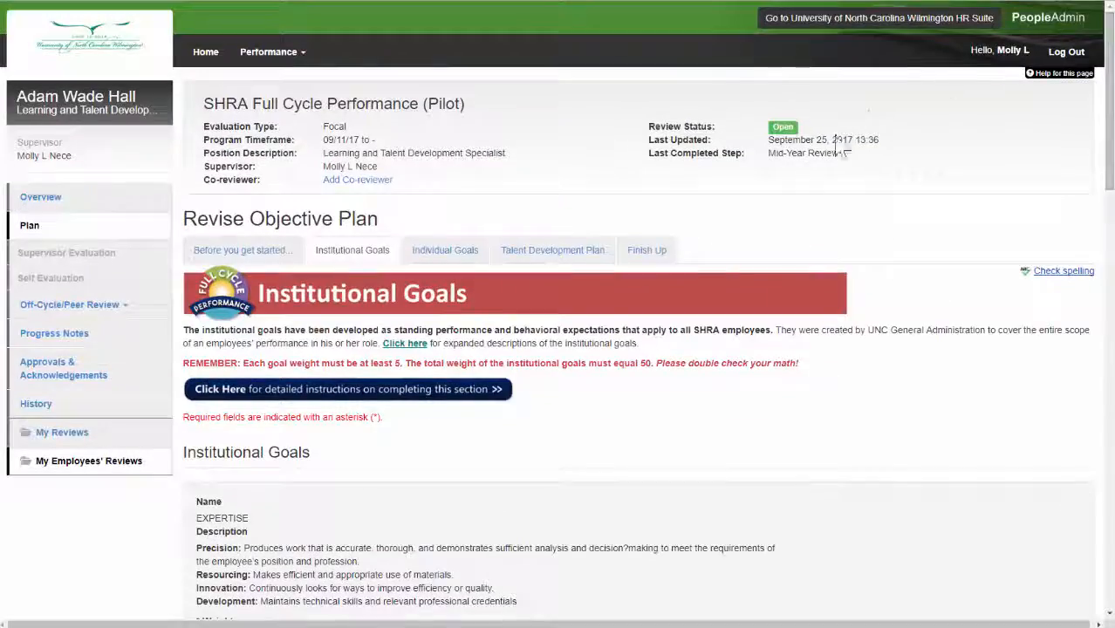
Submit the revision from Finish Up so the plan is marked complete
click(646, 252)
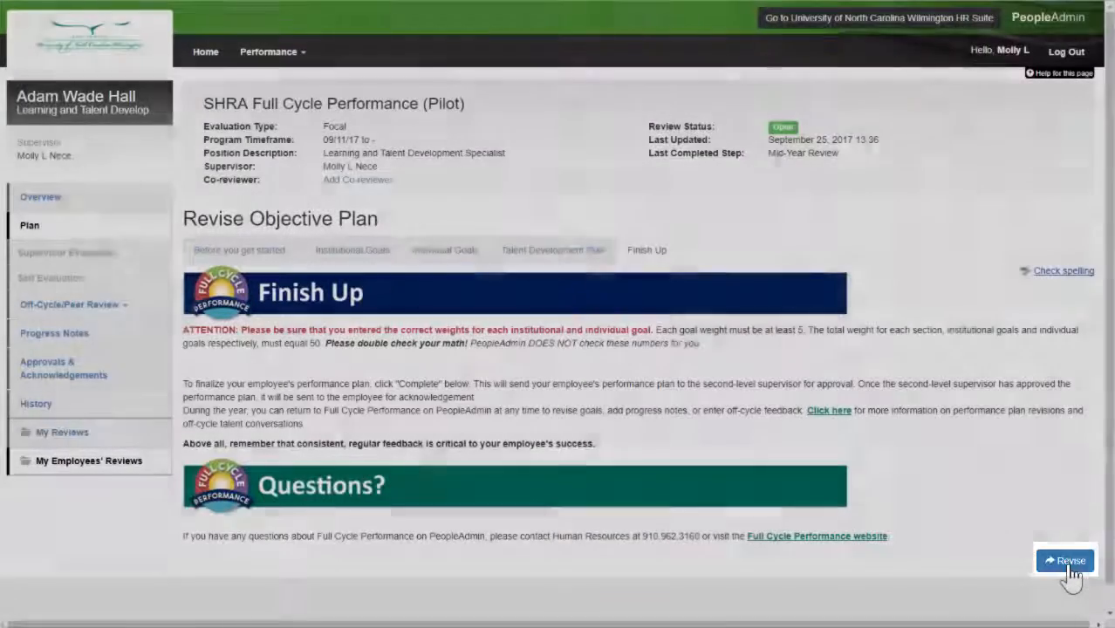
click(1064, 560)
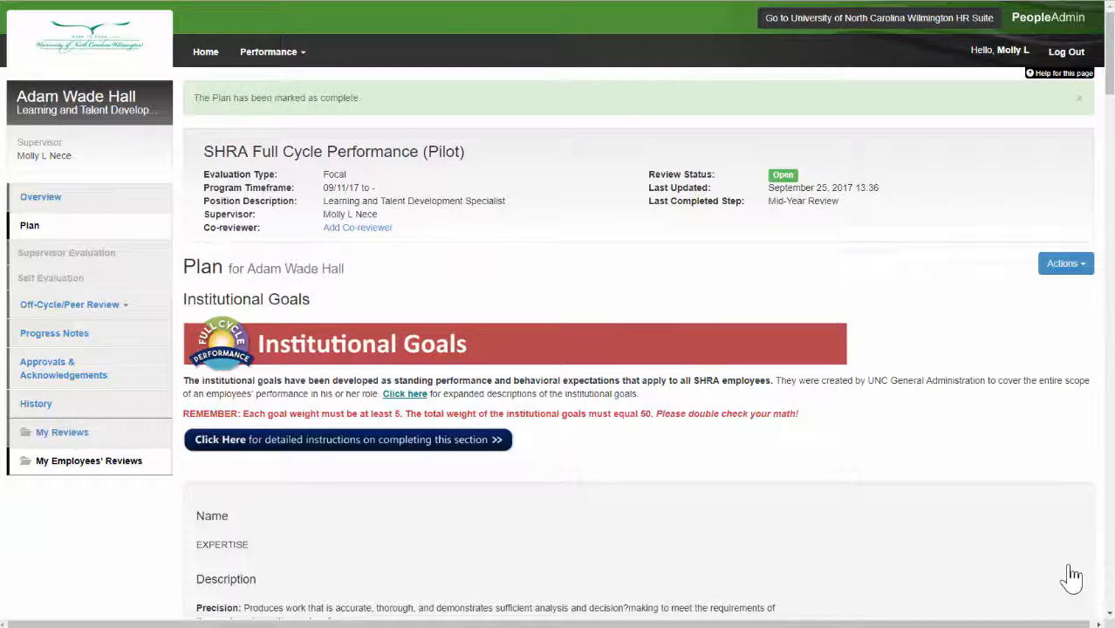
mouse_move(1073, 574)
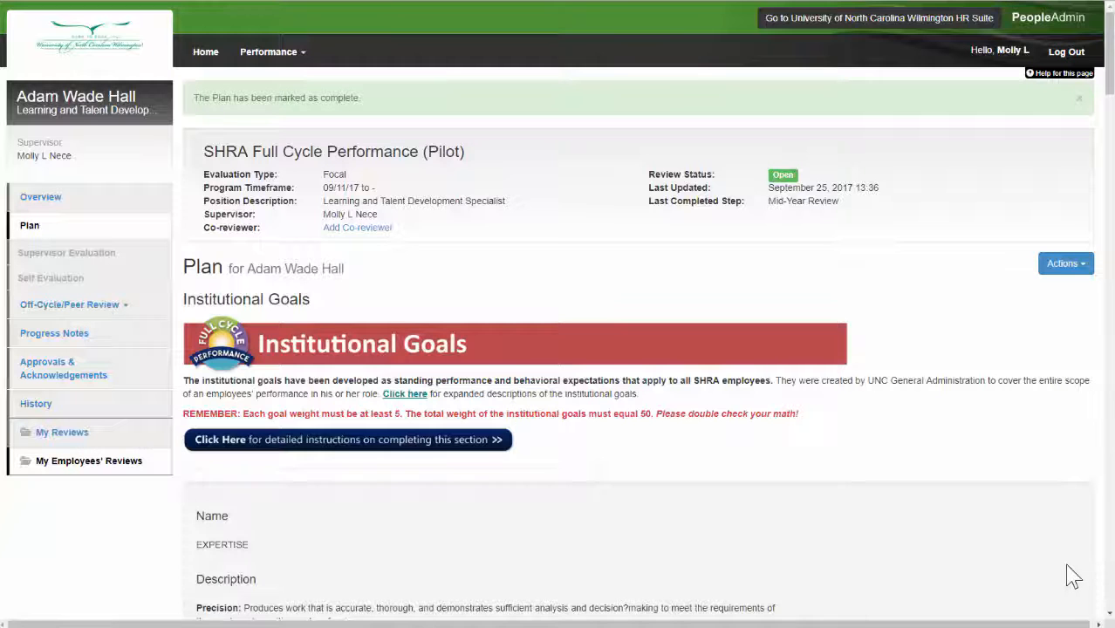